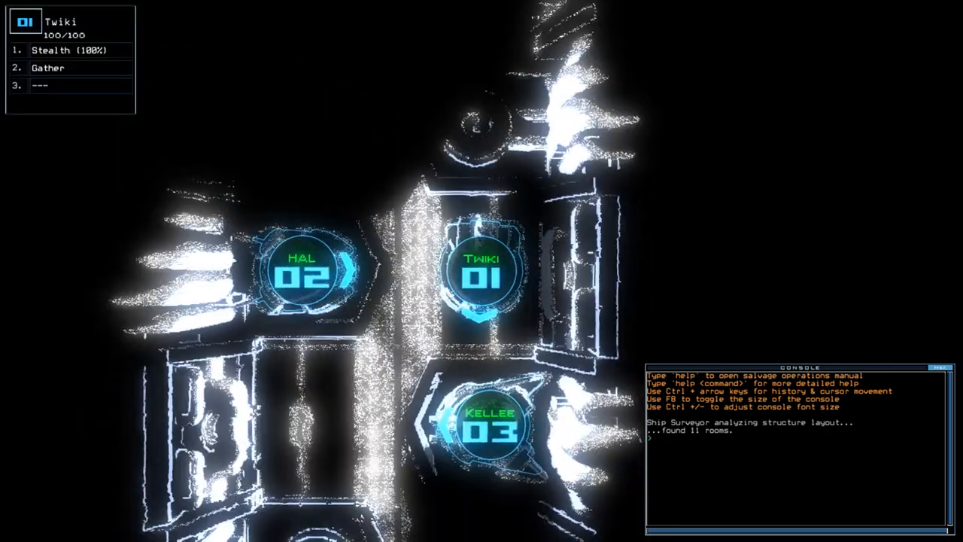
Enter sw and status to review the drones after reaching r9 and activating the generator
{"action": "type", "text": "sw"}
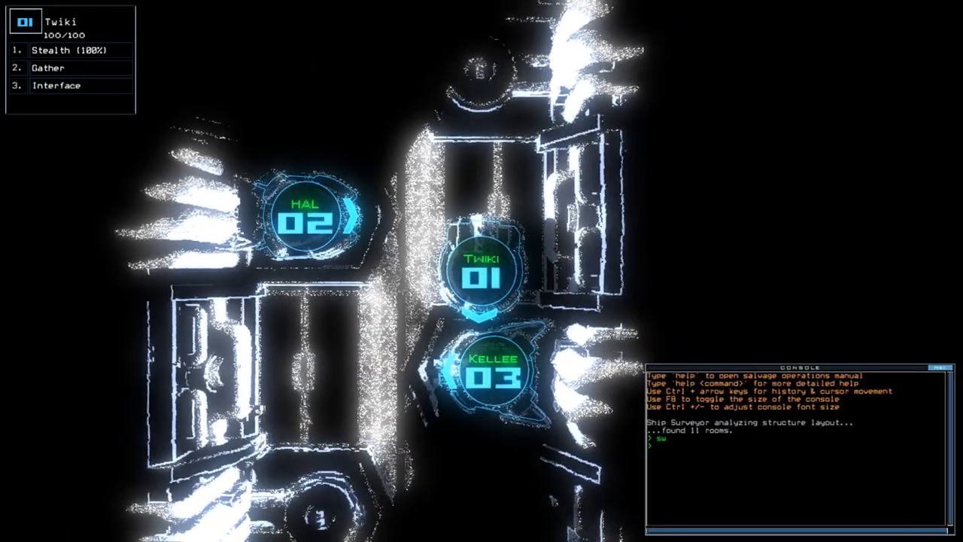
{"action": "type", "text": "status"}
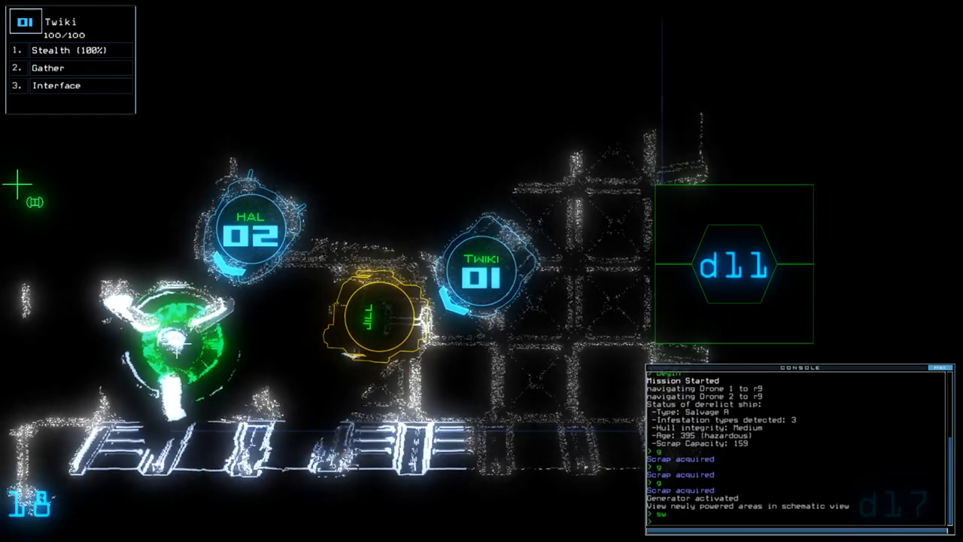
Navigate drone 3 to tow Jill toward r1, then search for fuel
{"action": "type", "text": "navigate"}
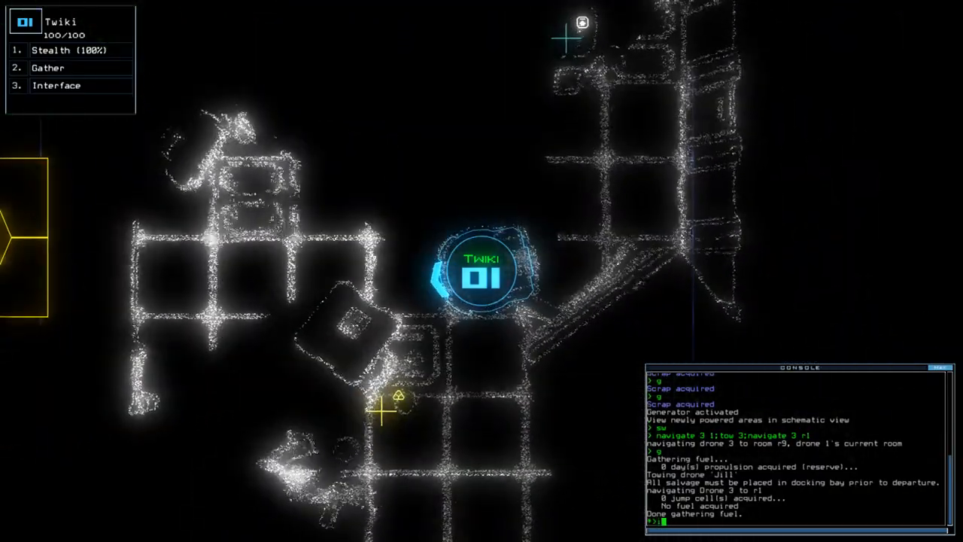
Run info and activate drone 1's interface to scan rooms r9 and r10
{"action": "type", "text": "info"}
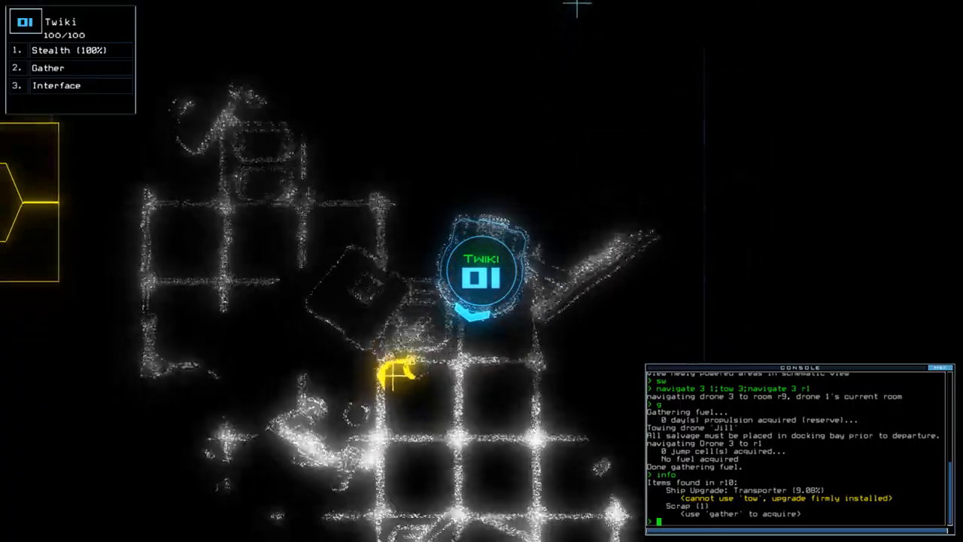
{"action": "left_click", "coordinate": [48, 68]}
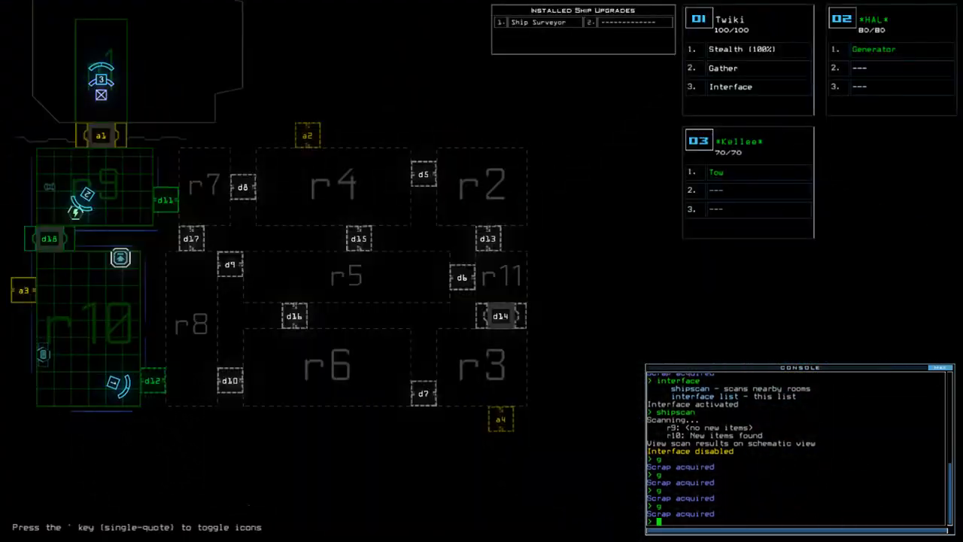
Open the door, turn on Twiki's stealth field, and head for door d12
{"action": "type", "text": "d1"}
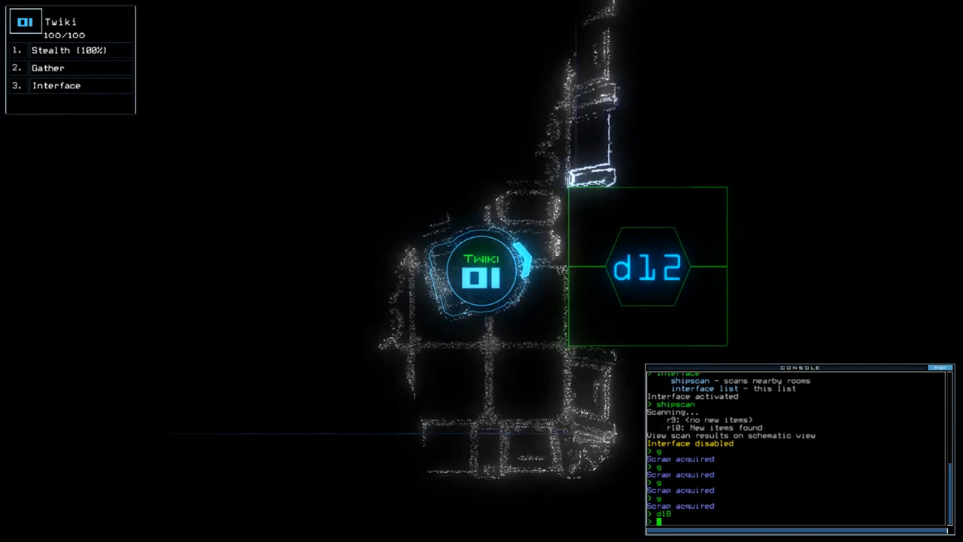
{"action": "type", "text": "stealth"}
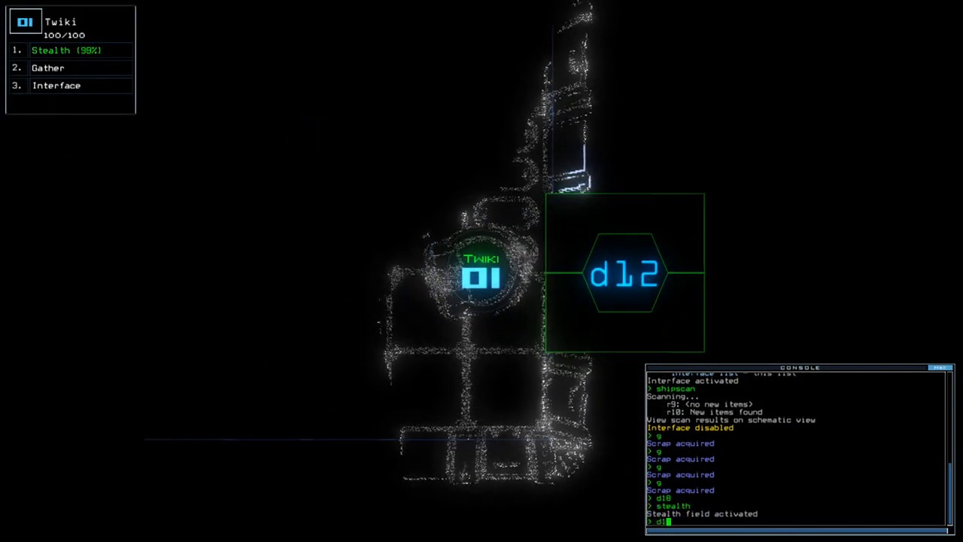
{"action": "type", "text": "d12"}
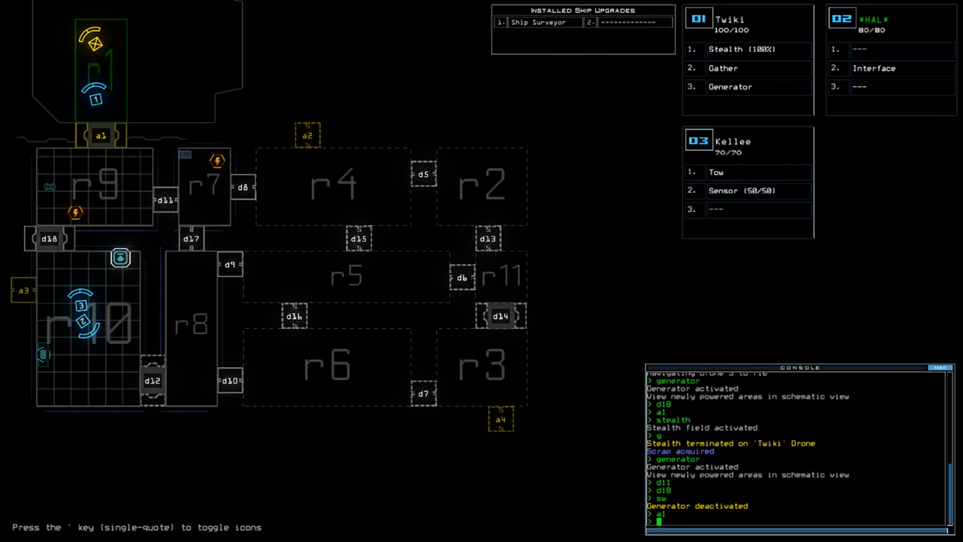
Dock the boarding ship at airlock a2 after Twiki charts r4 and gathers scrap
{"action": "type", "text": "dock"}
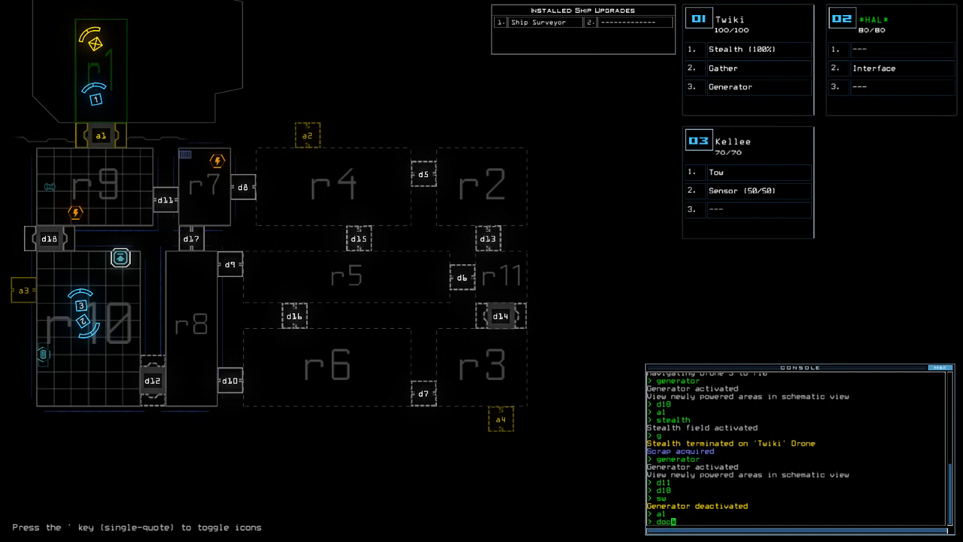
{"action": "type", "text": "a2"}
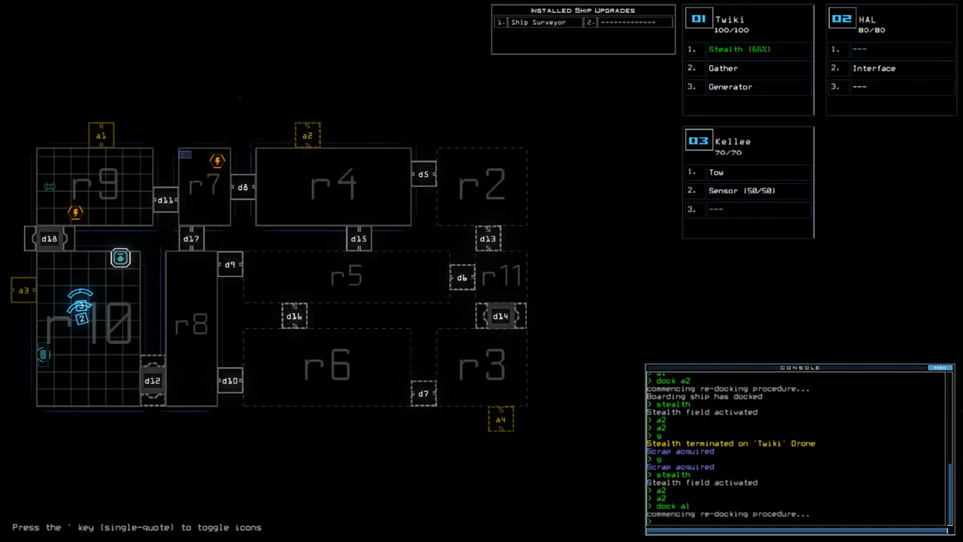
Toggle Twiki's stealth so it recharges to 100% before the upgrade swap
{"action": "type", "text": "stealth"}
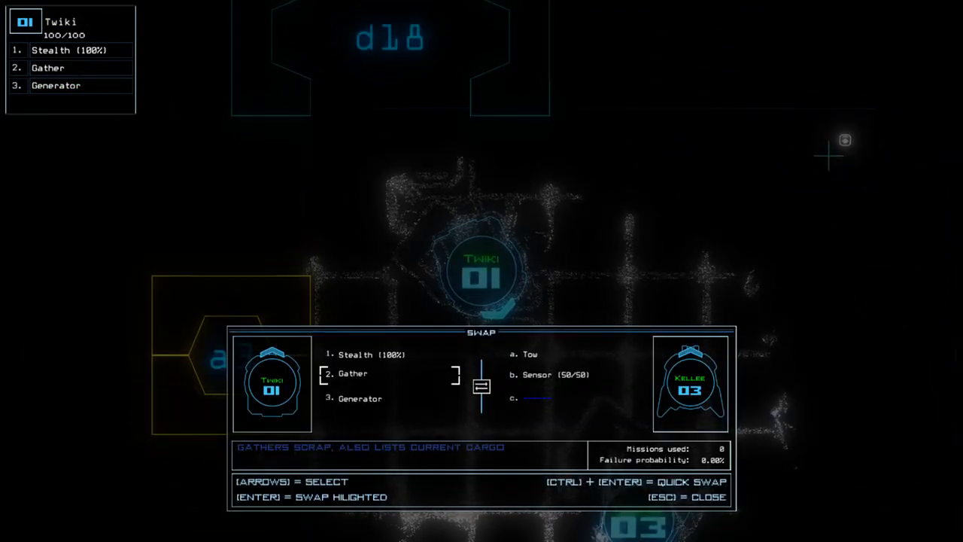
Confirm the swap giving Kellee the Generator and Stealth upgrades
{"action": "key", "text": "enter"}
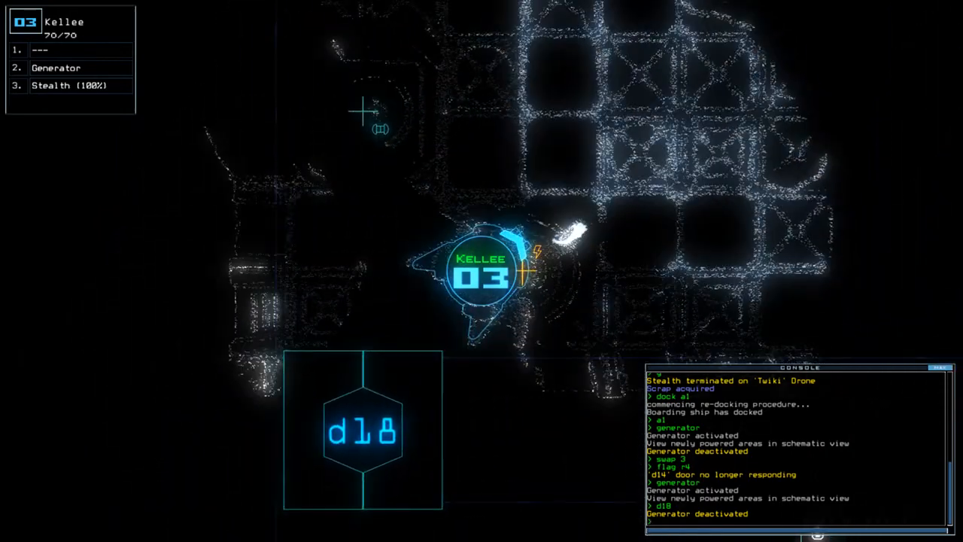
Turn Kellee's generator back on, powering rooms r9 and r10
{"action": "type", "text": "generator"}
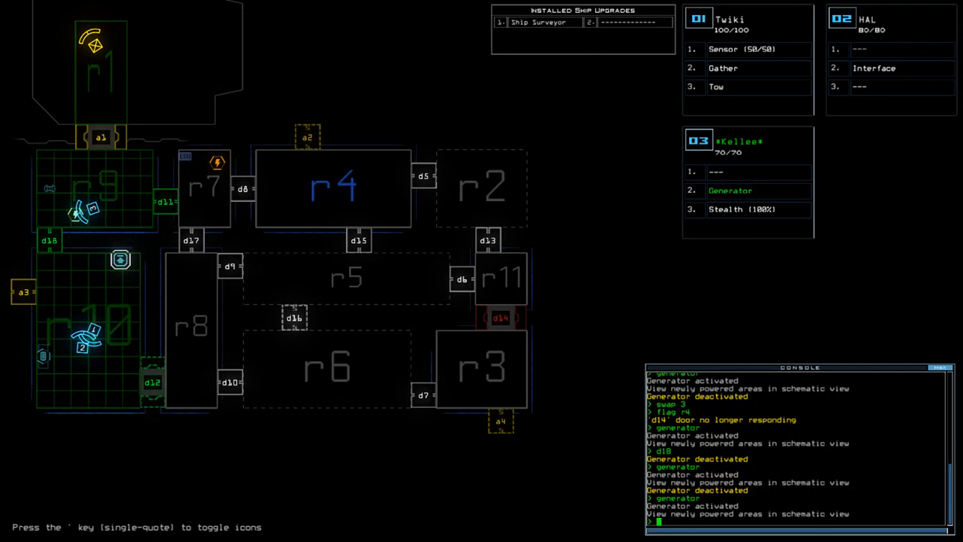
Send drones 1 and 2 to r8 and dock the boarding ship at airlock a3
{"action": "type", "text": "navigate"}
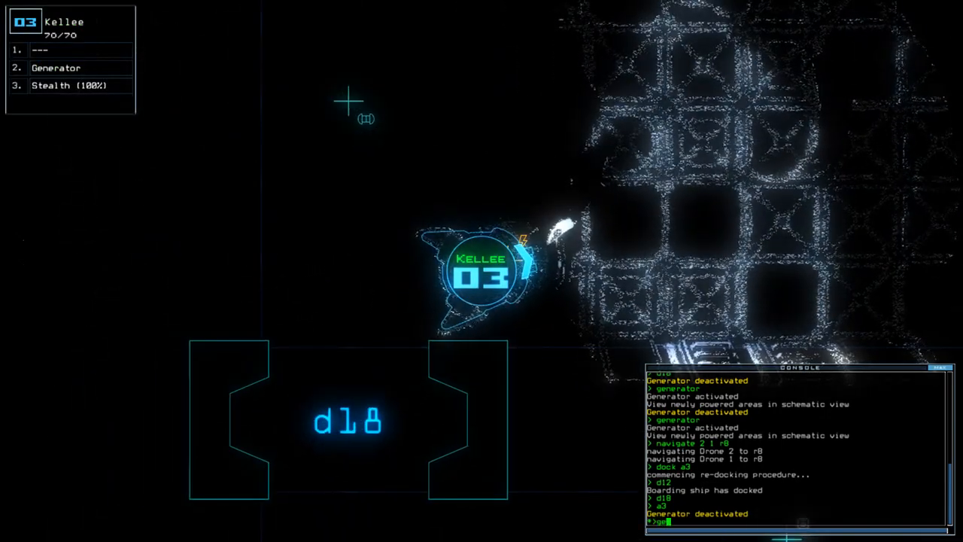
Switch off the generator, close airlock door a3, and re-dock at airlock a1
{"action": "type", "text": "generator"}
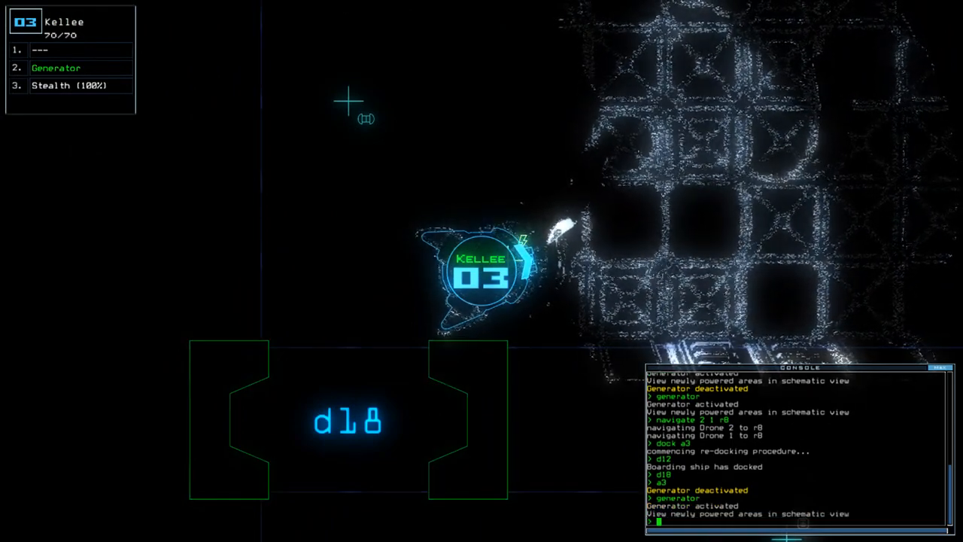
{"action": "type", "text": "d1"}
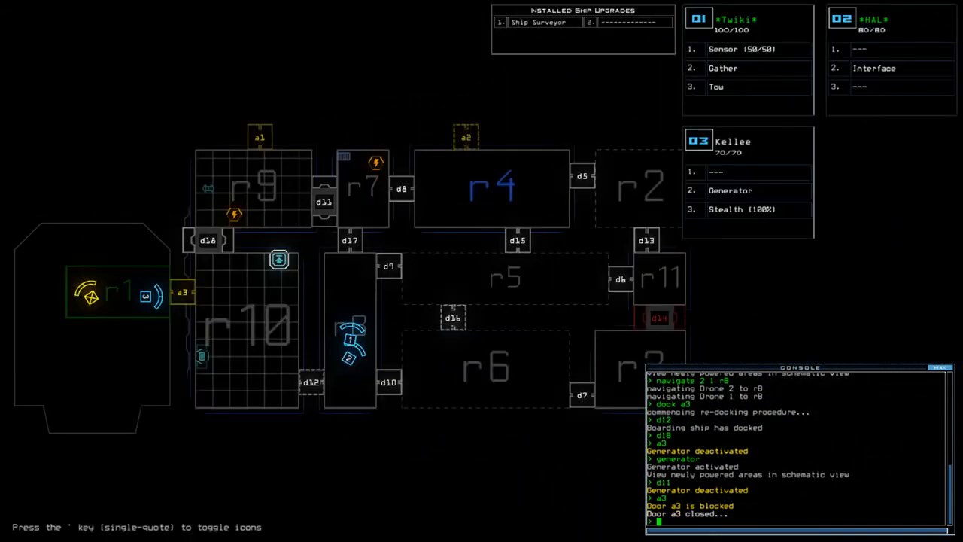
{"action": "type", "text": "dock a1"}
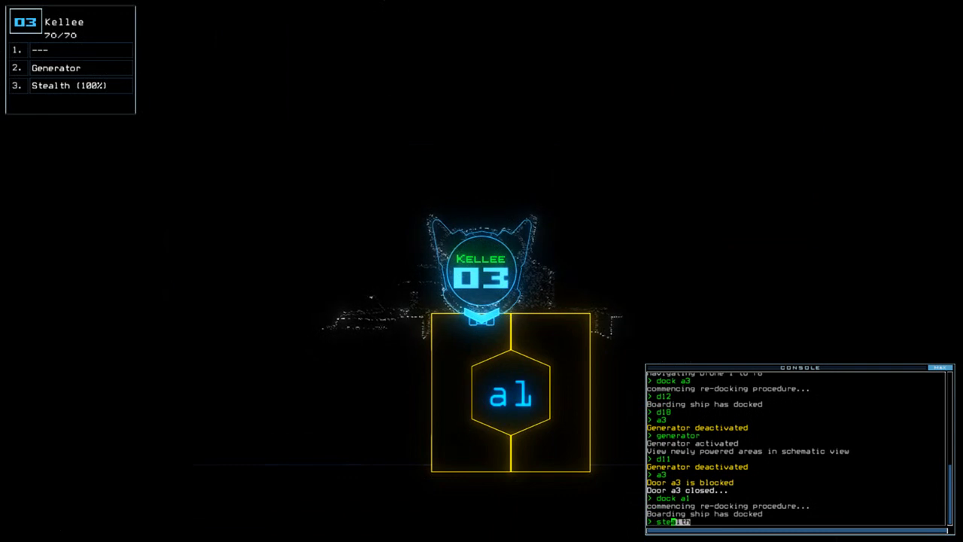
Toggle drone 3 (Kellee)'s stealth field twice with the stealth command
{"action": "type", "text": "stealth"}
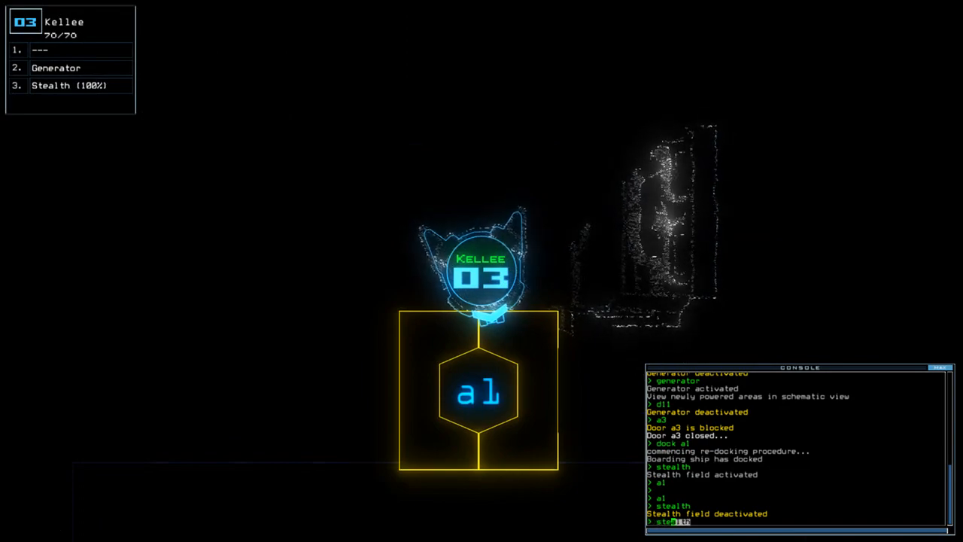
{"action": "type", "text": "stealth"}
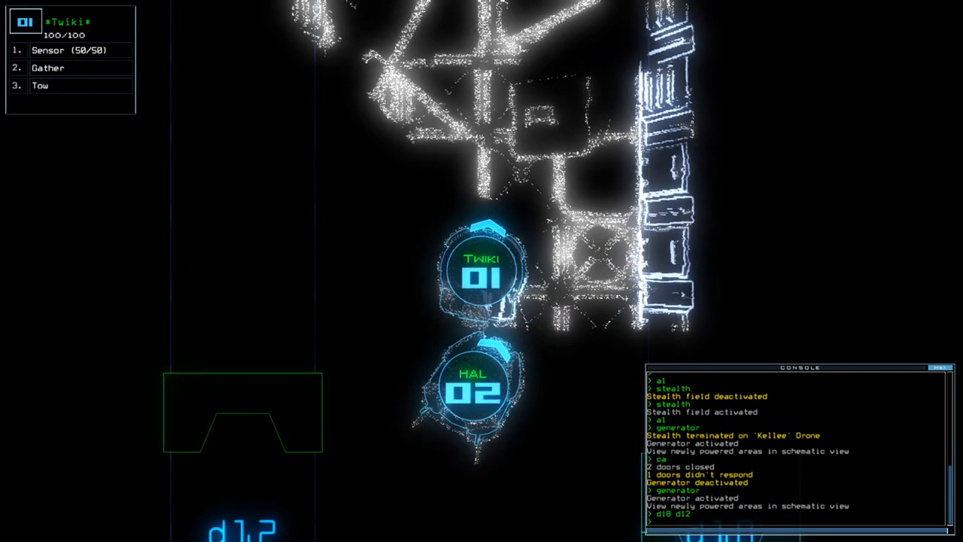
Route drone 1 toward drones 3 and 2, then drop drone 3's sensor
{"action": "type", "text": "navigate 1 3"}
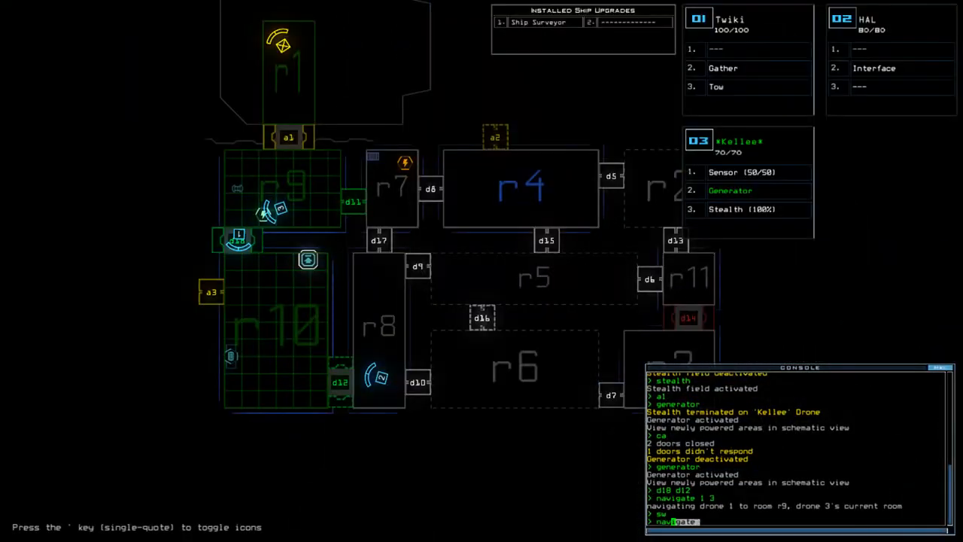
{"action": "type", "text": "navigate 1 2"}
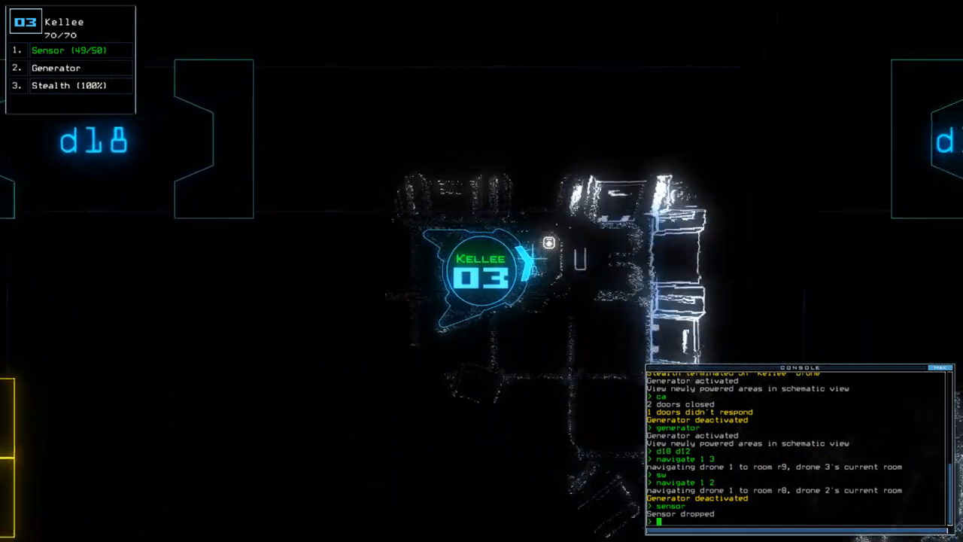
{"action": "type", "text": "sensor"}
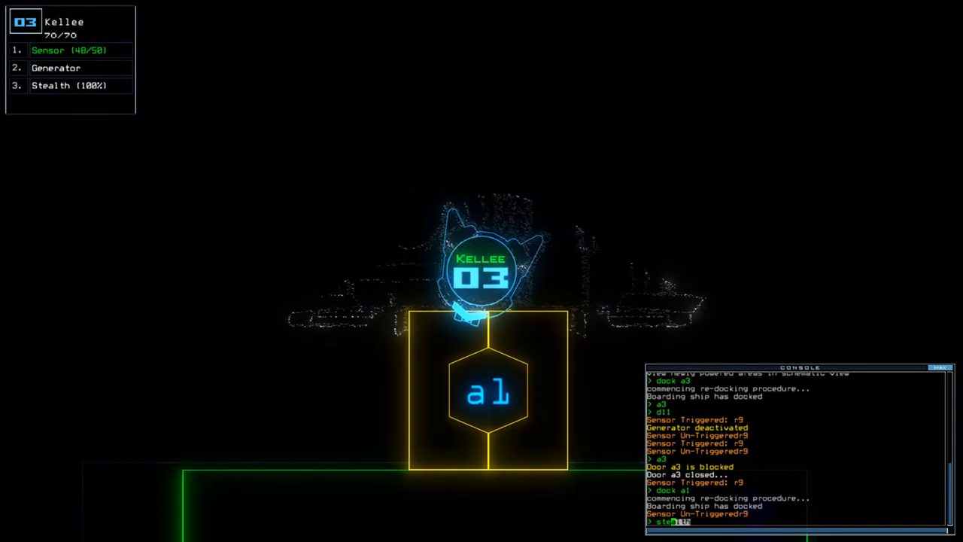
Toggle stealth on drone 3 (Kellee) while docked at a1
{"action": "type", "text": "stealth"}
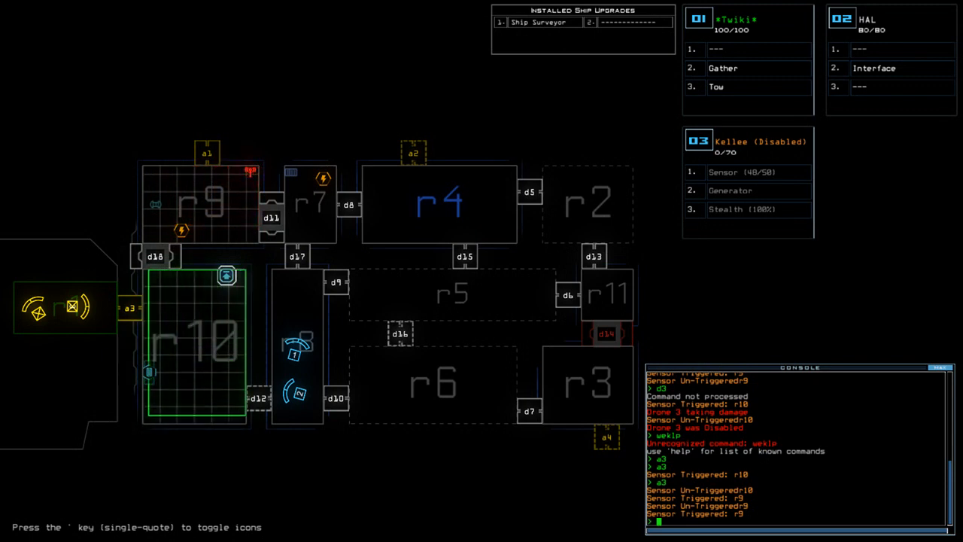
End the mission with time, leaving two drones behind, and accept the 145 score
{"action": "type", "text": "time"}
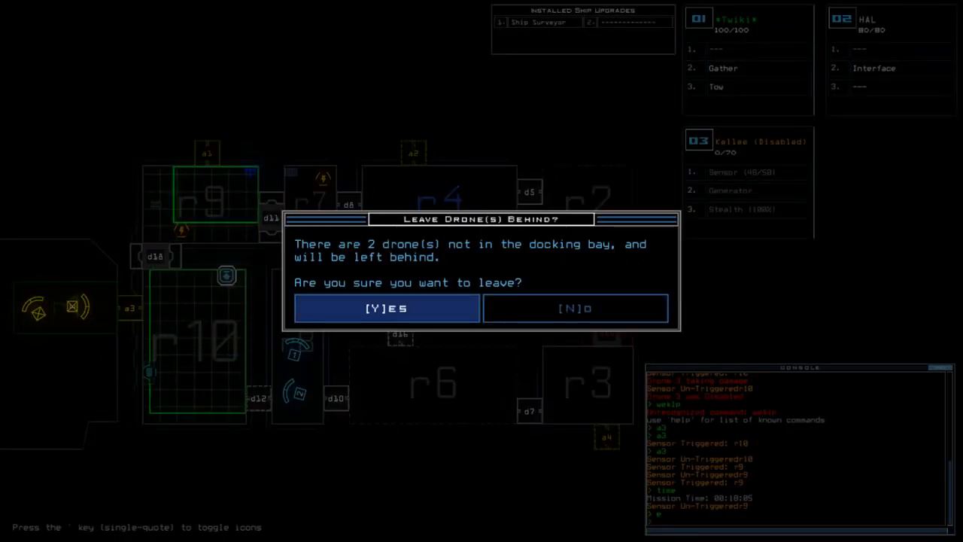
{"action": "left_click", "coordinate": [386, 308]}
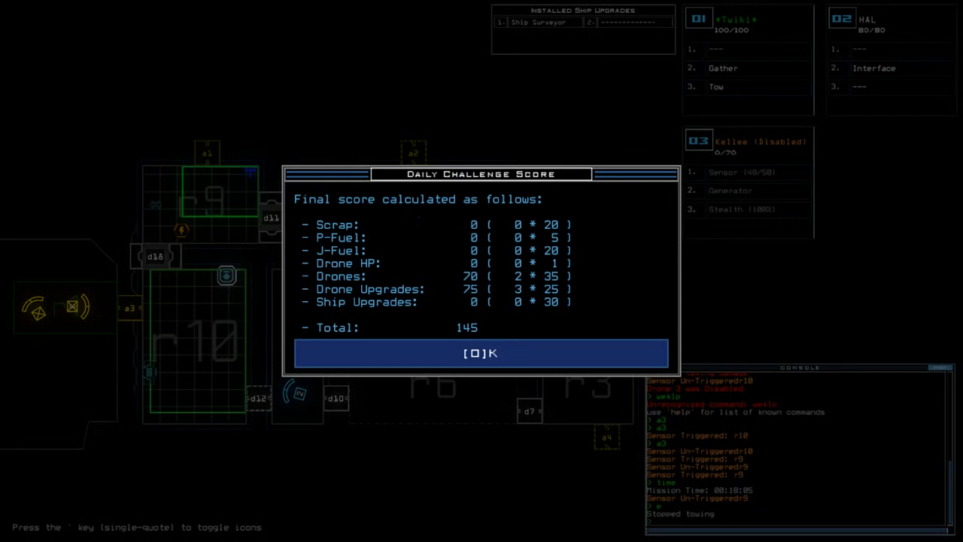
{"action": "left_click", "coordinate": [481, 353]}
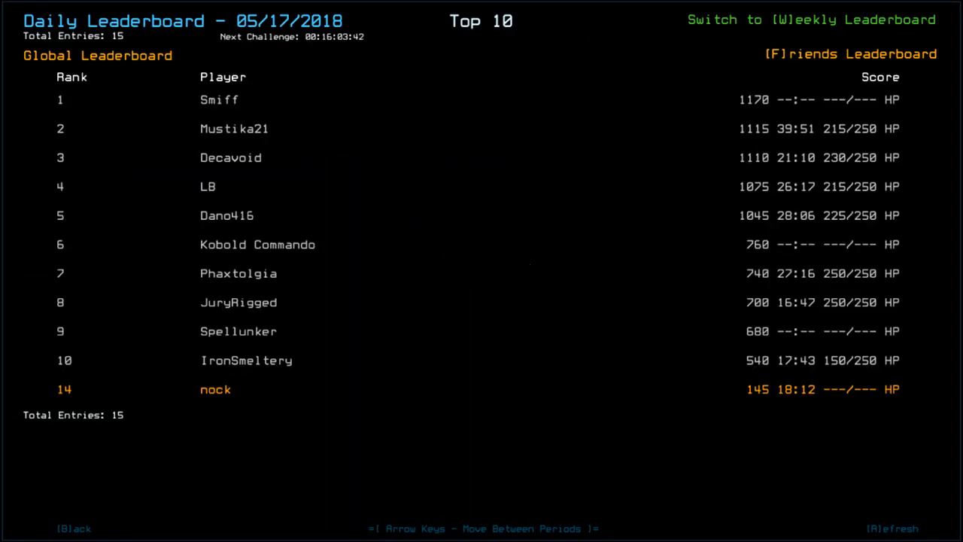